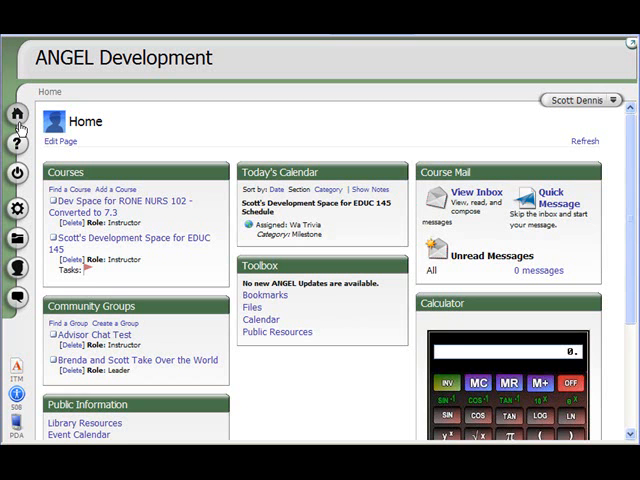
pyautogui.moveTo(156, 172)
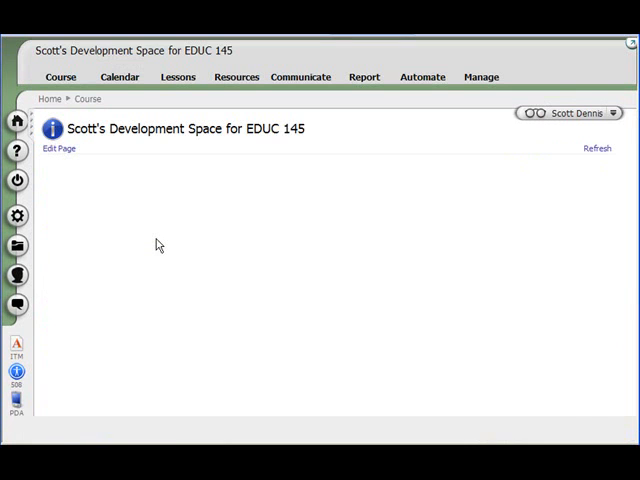
# Step: Enter the EDUC 145 course and display its Lessons page
pyautogui.click(60, 76)
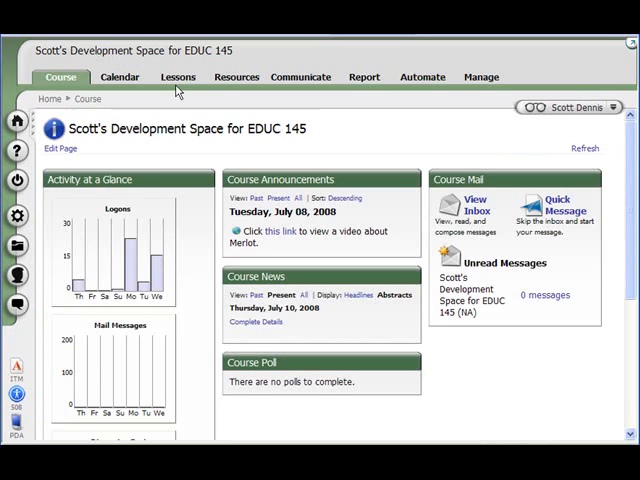
pyautogui.click(178, 77)
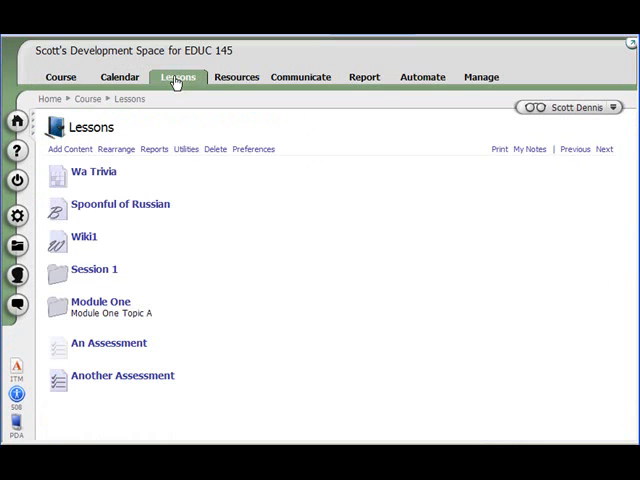
pyautogui.moveTo(69, 149)
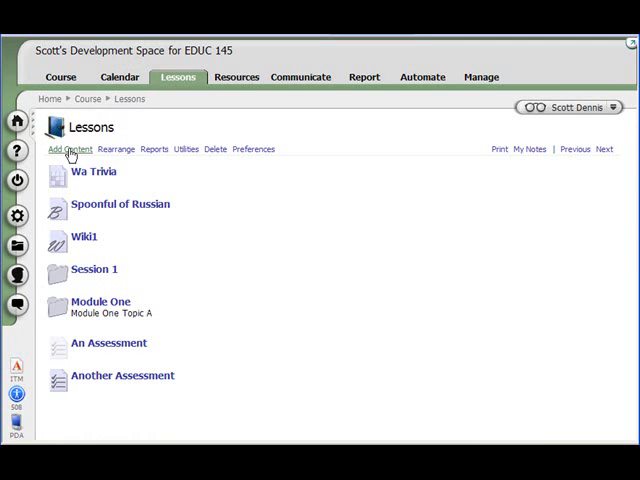
# Step: Add a Discussion Forum titled 'Week One Discussion' with pasted introductory directions
pyautogui.click(68, 149)
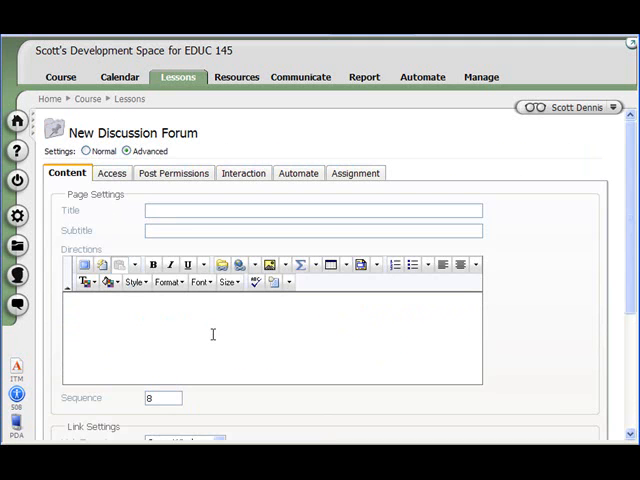
pyautogui.write('WeeK One Discussion')
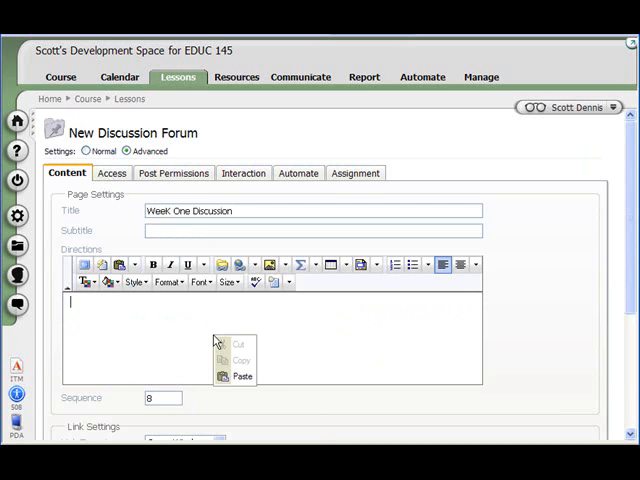
pyautogui.click(241, 376)
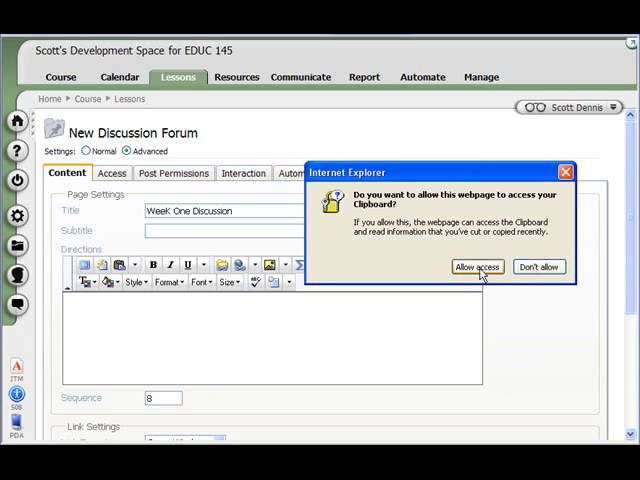
pyautogui.click(477, 267)
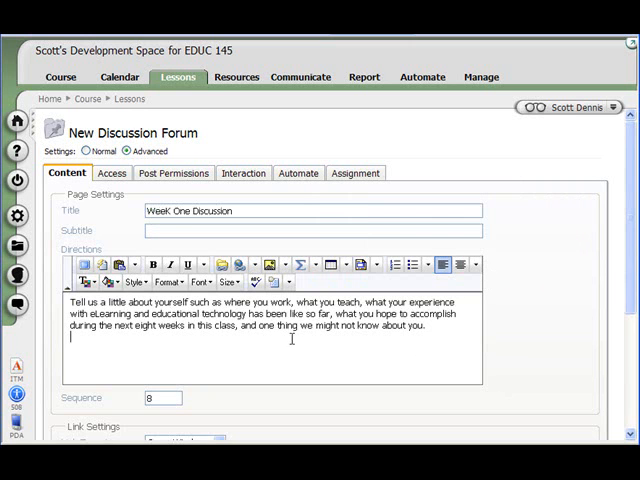
# Step: Scroll through the Content tab's Link Settings and Advanced Settings
pyautogui.scroll(-3)
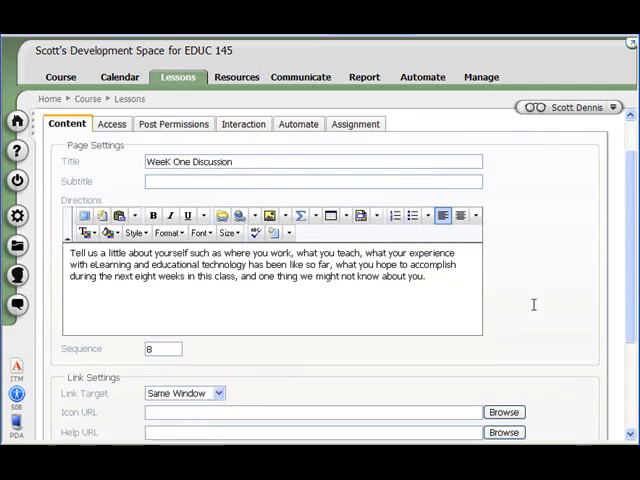
pyautogui.scroll(-3)
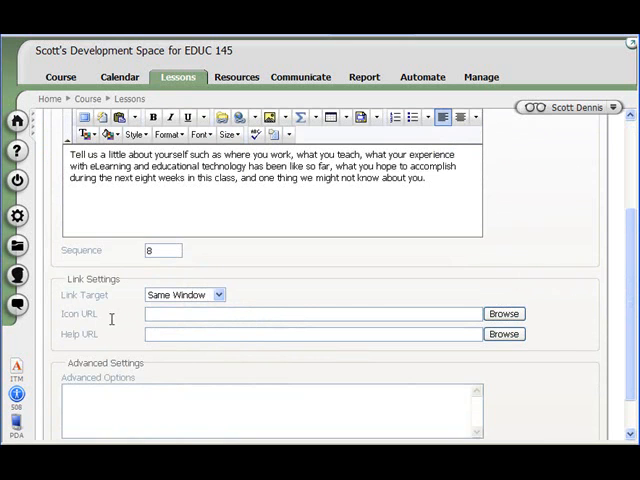
pyautogui.scroll(-3)
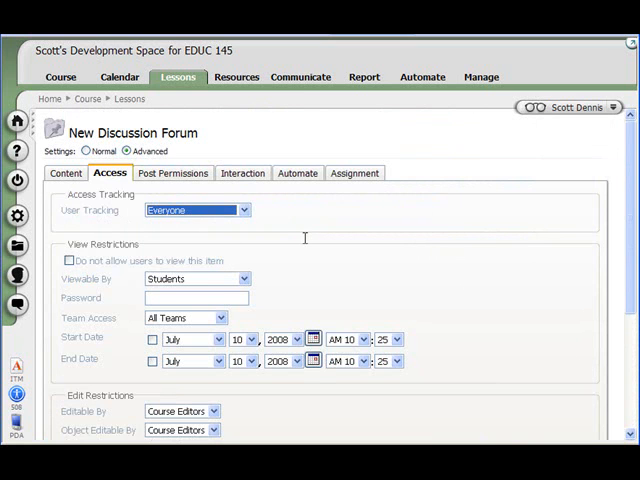
pyautogui.scroll(-3)
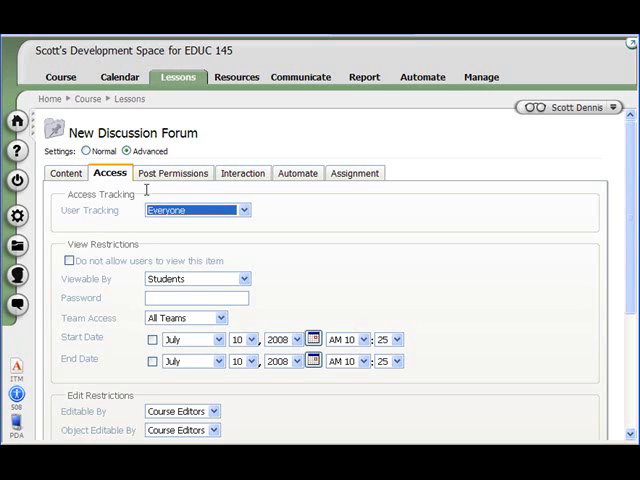
# Step: Show Post Permissions with Read, New Post and Reply allowed by default
pyautogui.click(172, 173)
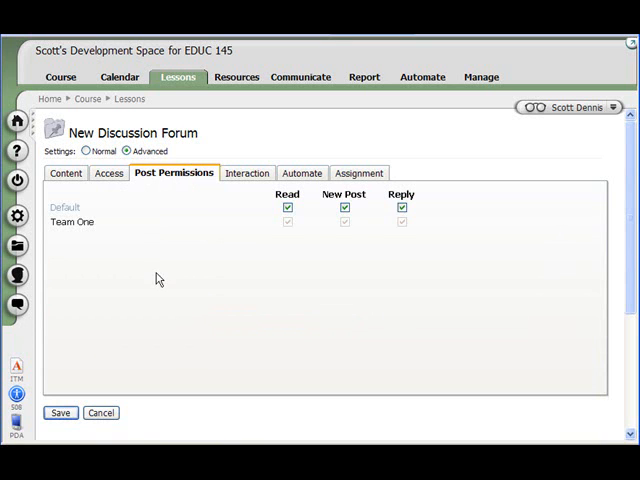
pyautogui.doubleClick(71, 222)
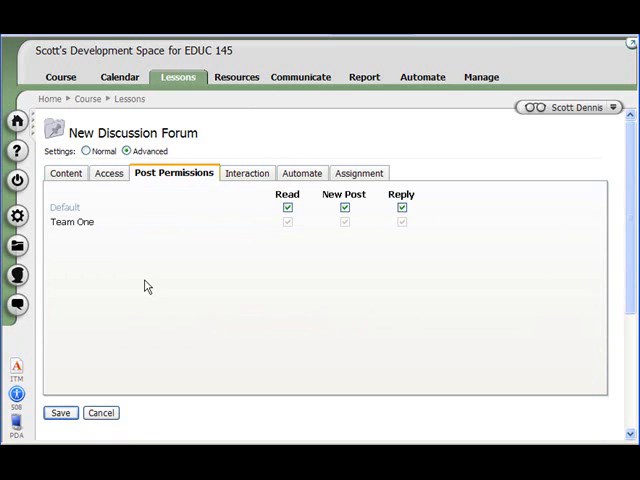
pyautogui.moveTo(140, 259)
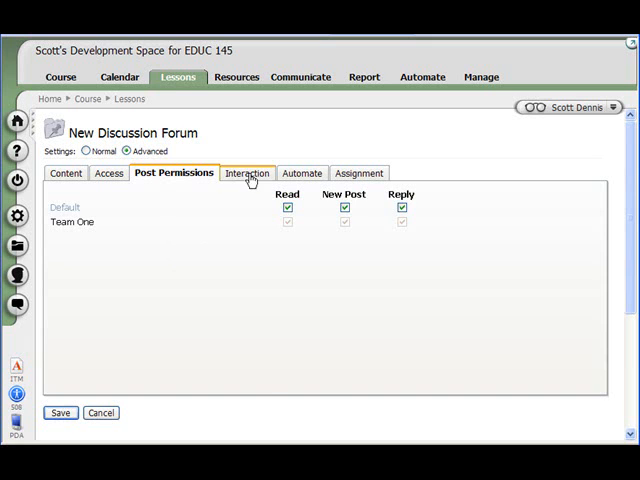
# Step: List the Interaction tab's discussion modes to choose Normal Discussion
pyautogui.click(246, 172)
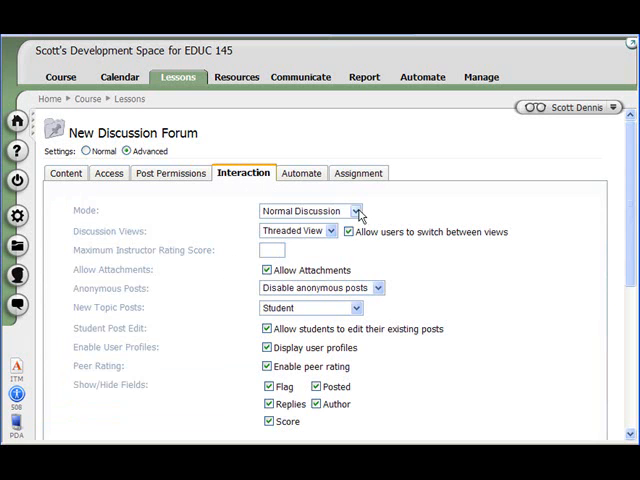
pyautogui.click(312, 210)
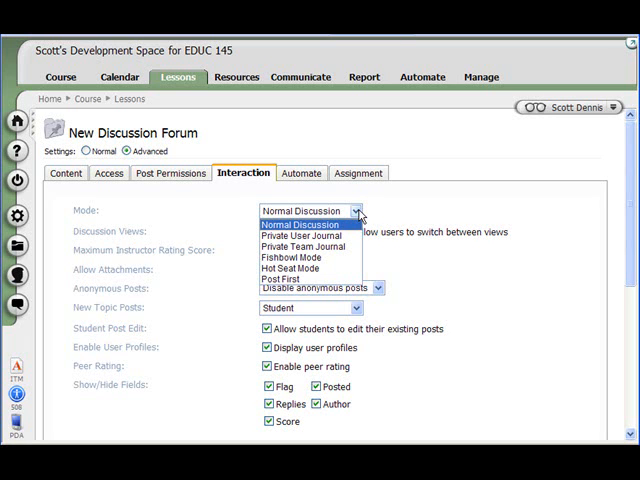
pyautogui.moveTo(446, 207)
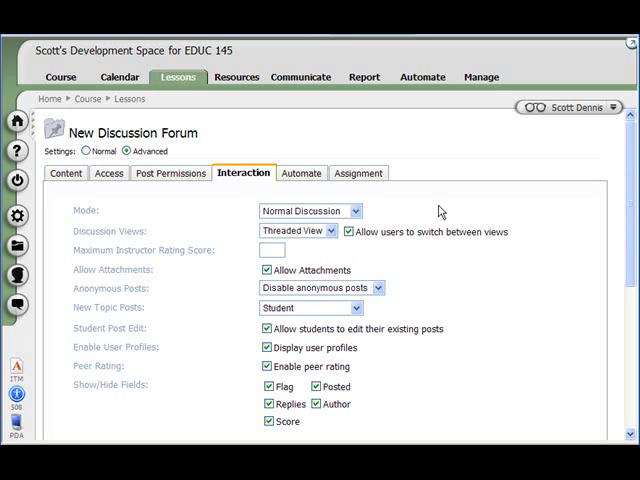
pyautogui.moveTo(335, 231)
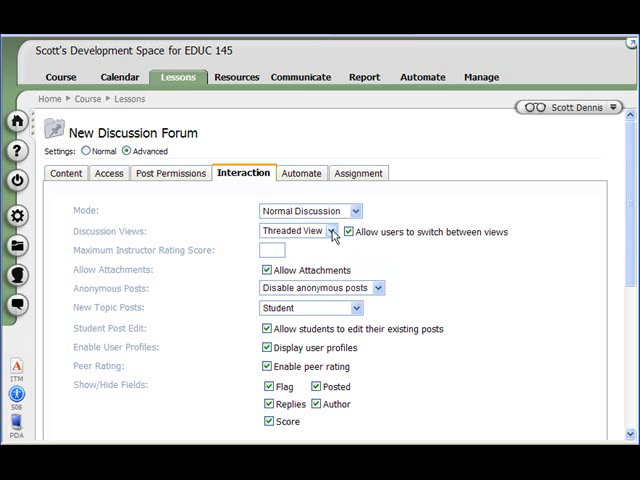
# Step: Keep Threaded View and enter 10 as the maximum instructor rating score
pyautogui.click(330, 231)
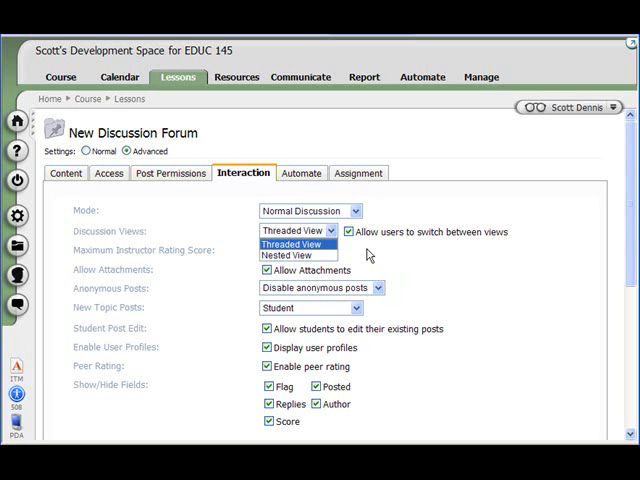
pyautogui.moveTo(368, 255)
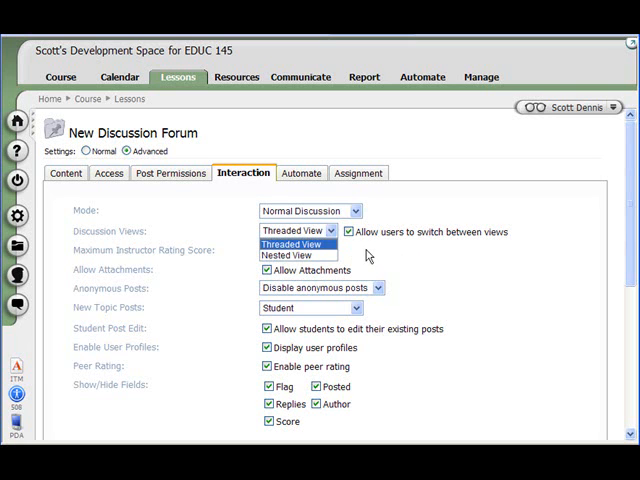
pyautogui.click(297, 245)
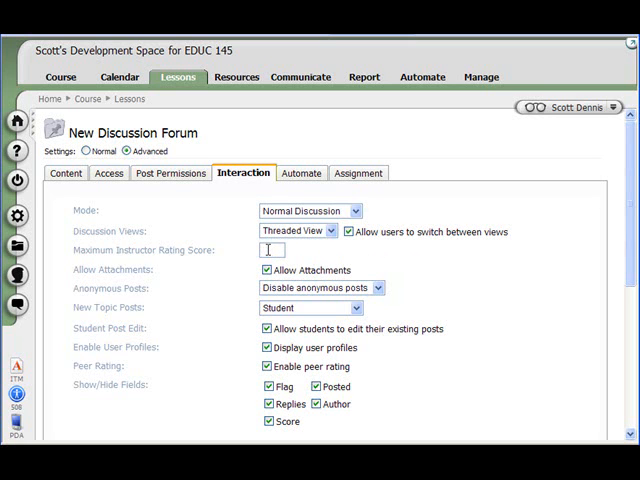
pyautogui.moveTo(360, 271)
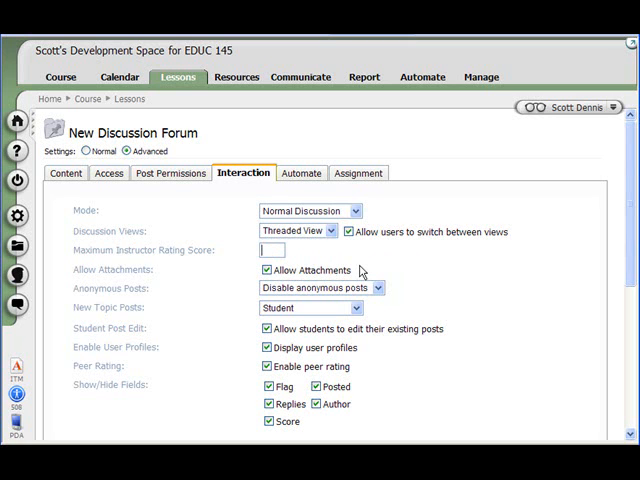
pyautogui.write('10')
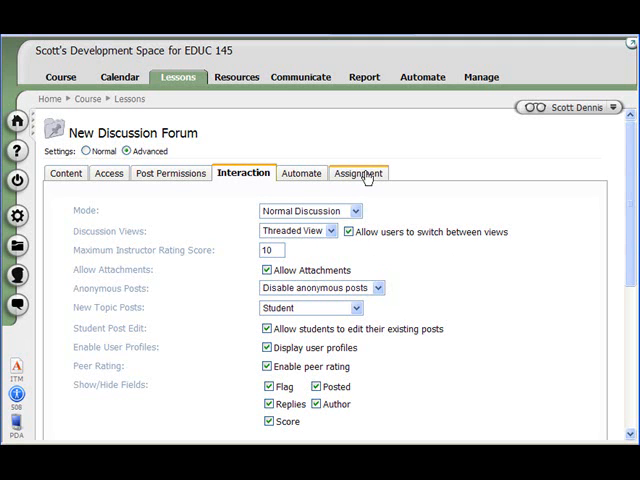
pyautogui.click(356, 172)
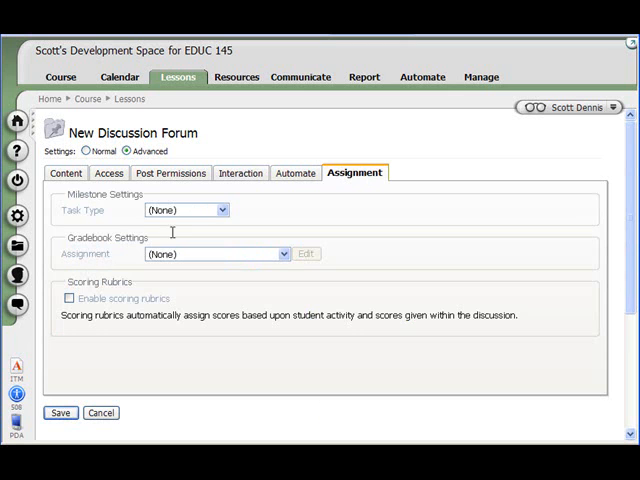
pyautogui.moveTo(256, 220)
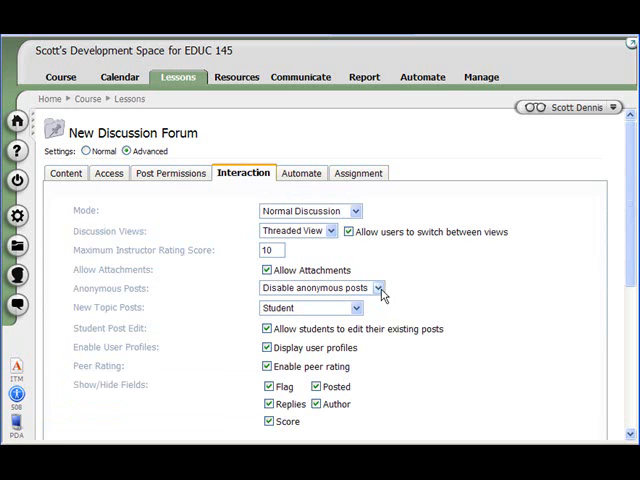
pyautogui.click(320, 288)
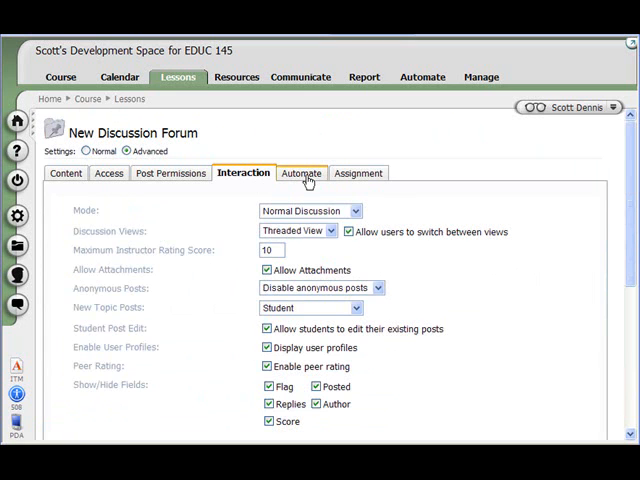
# Step: Review the Automate tab, which lists no associated agents or actions
pyautogui.click(299, 173)
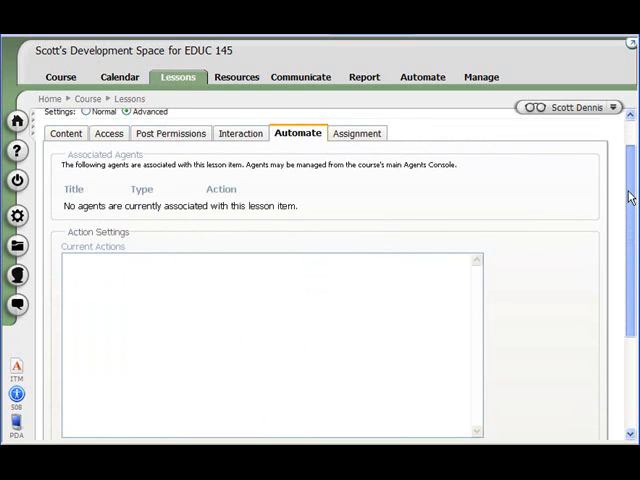
pyautogui.scroll(-3)
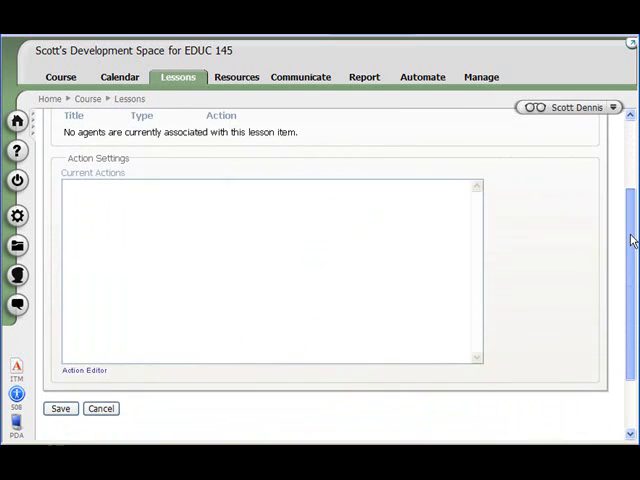
pyautogui.scroll(3)
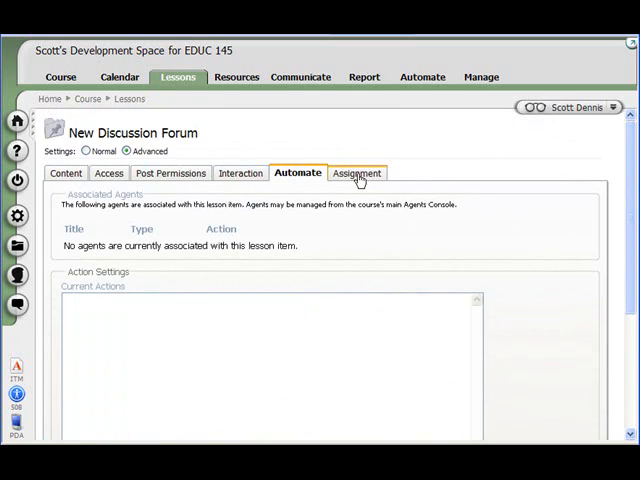
# Step: Enable scoring rubrics on the Assignment tab, revealing a number-of-posts criterion
pyautogui.click(355, 173)
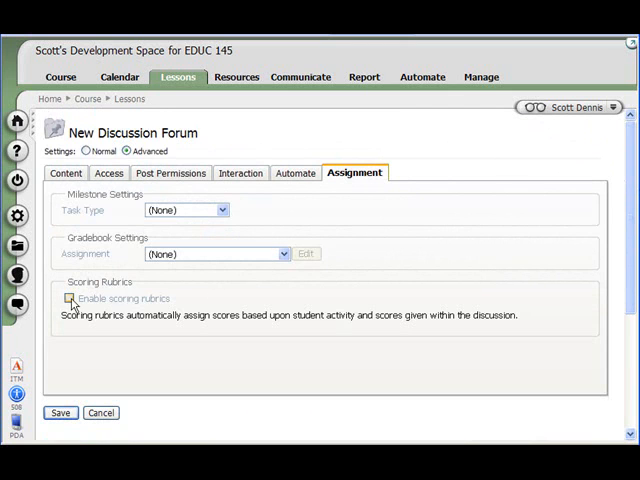
pyautogui.click(69, 298)
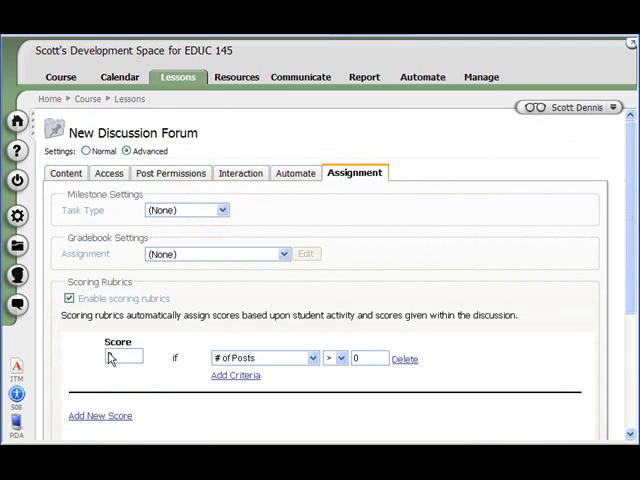